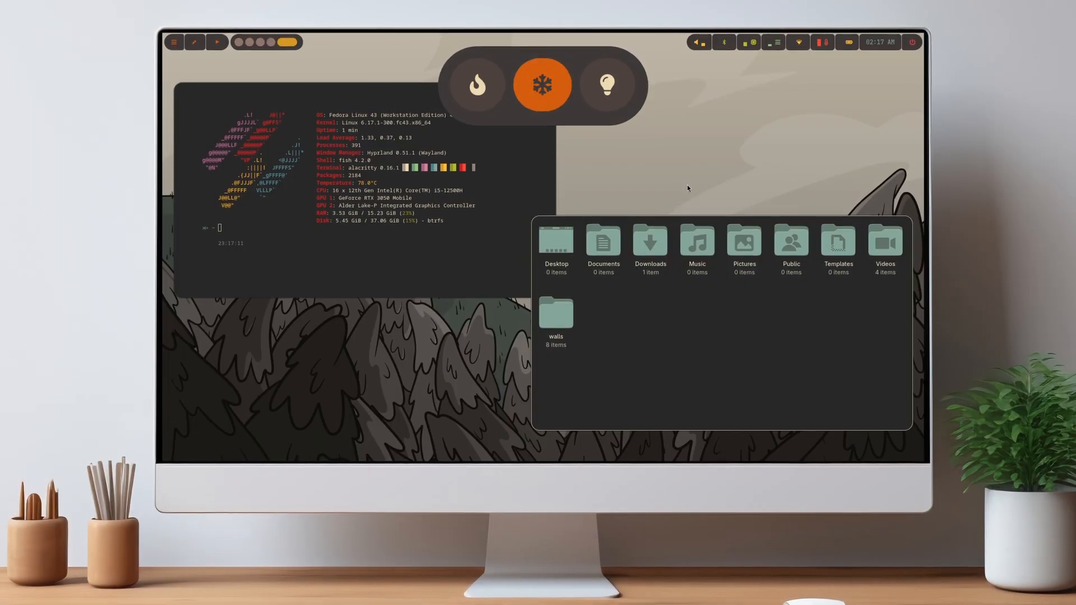
# Step: Choose the lightbulb option in the theme switcher to apply the light blue-grey theme
pyautogui.click(541, 86)
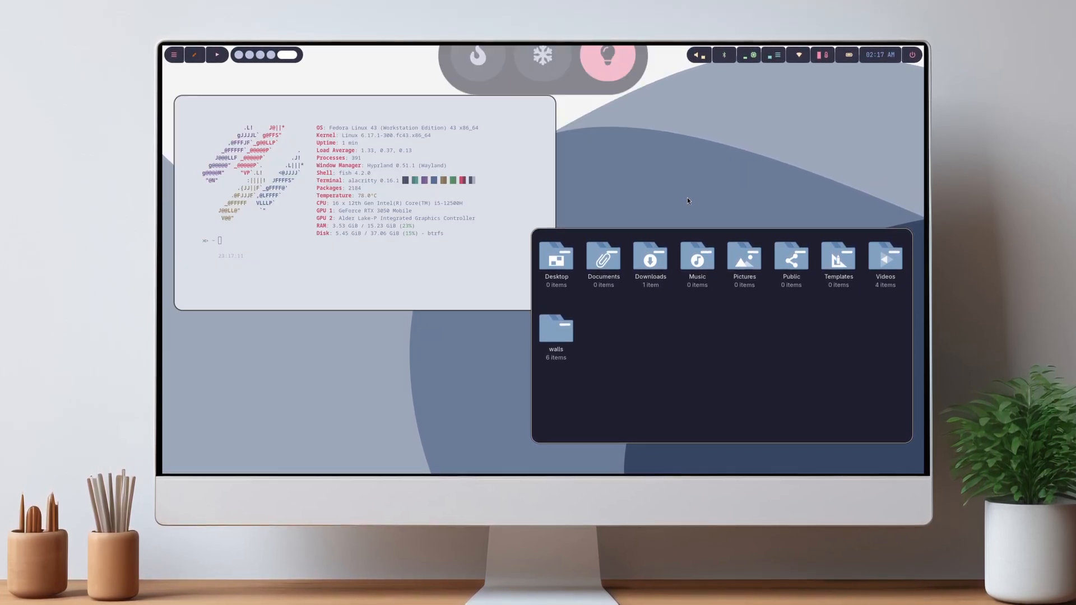
pyautogui.click(175, 61)
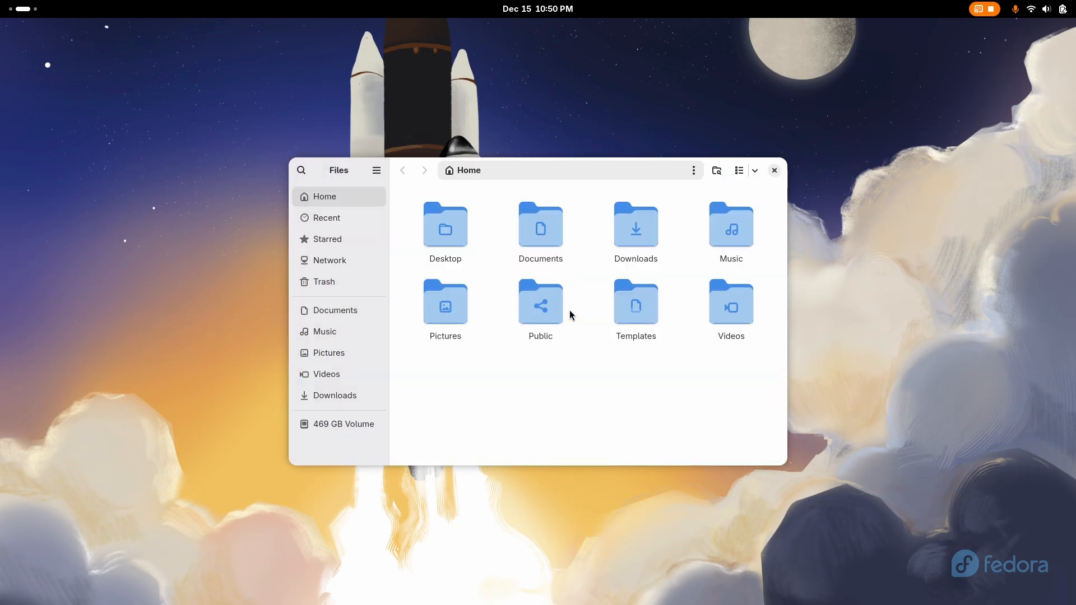
# Step: Extract hyprlandproject.zip in Downloads and open the downloadlinks file inside it
pyautogui.doubleClick(635, 226)
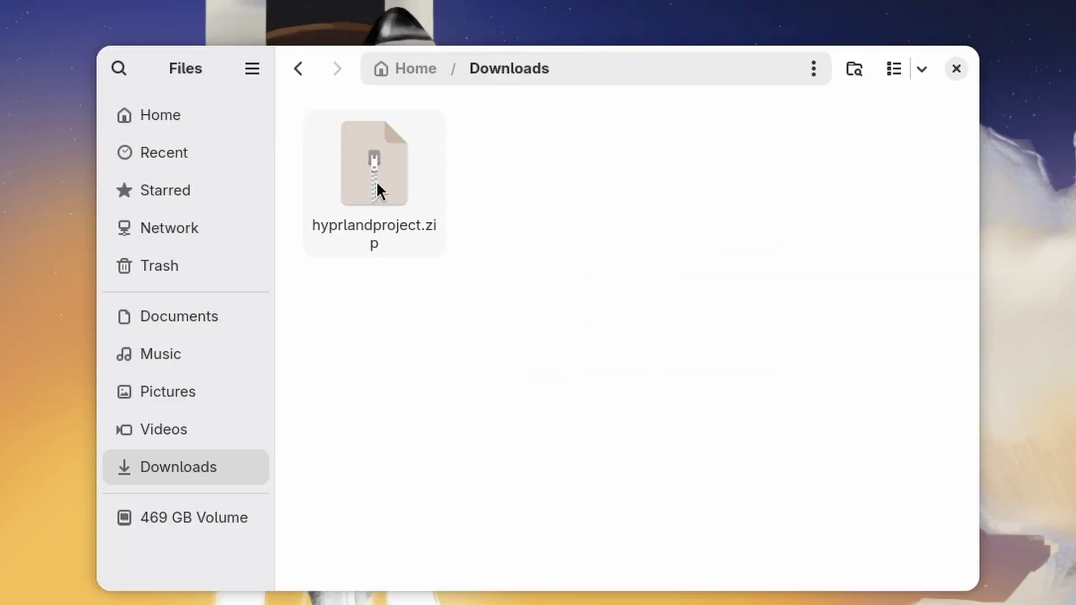
pyautogui.doubleClick(373, 162)
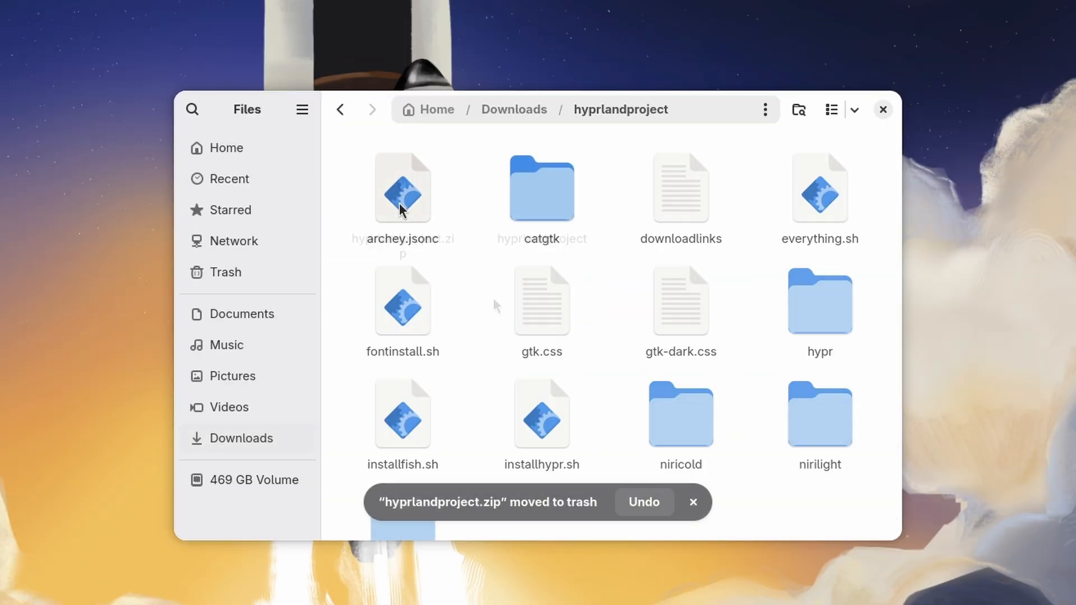
pyautogui.click(680, 187)
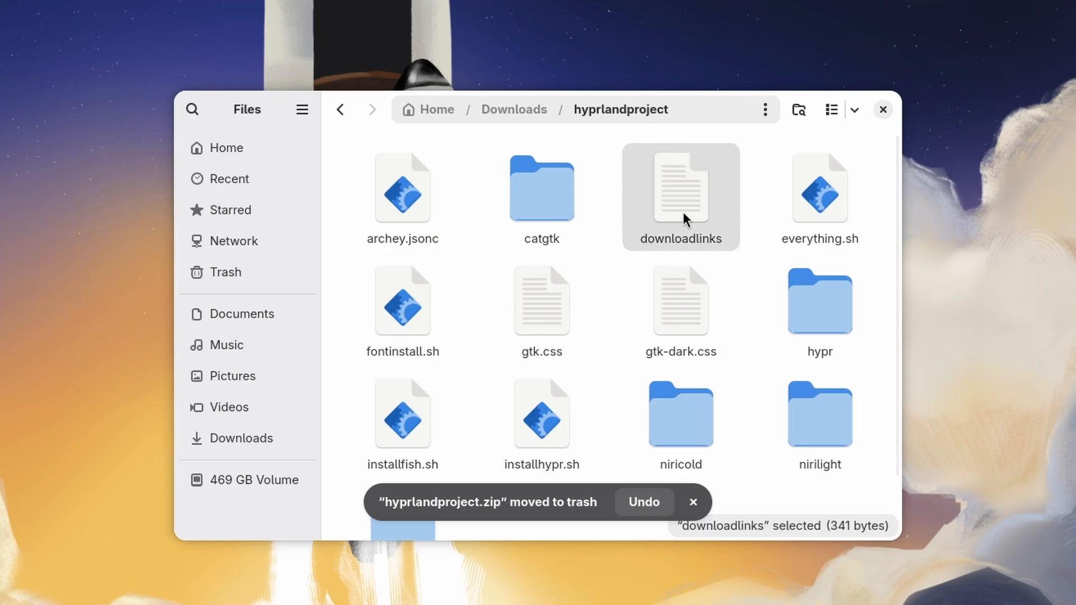
pyautogui.doubleClick(680, 187)
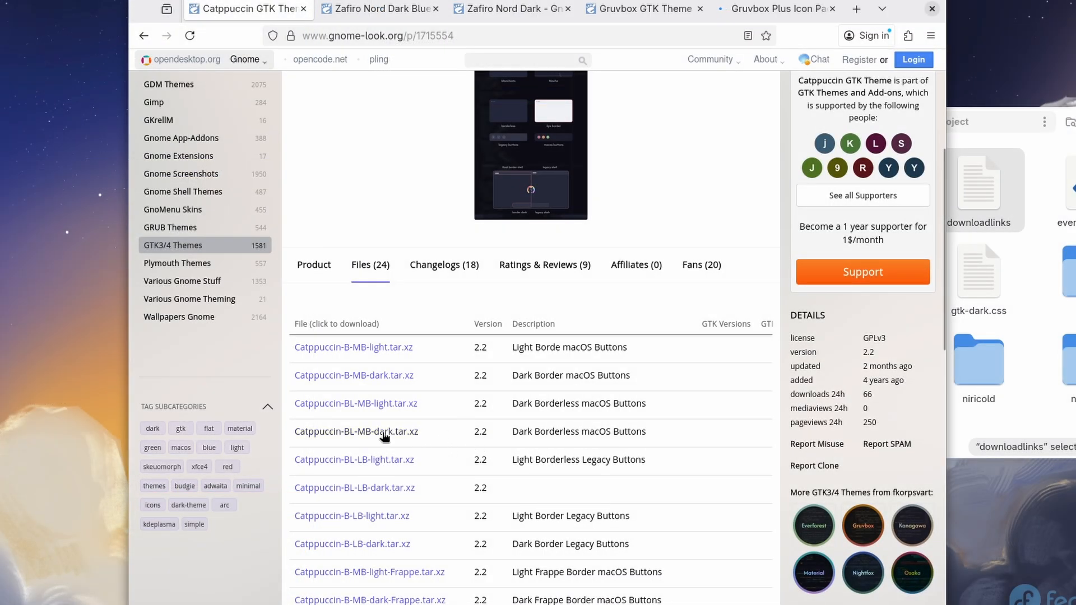
# Step: Download Catppuccin-BL-MB-dark and -light from gnome-look, then Zafiro-Nord-Black.tar.xz
pyautogui.click(355, 431)
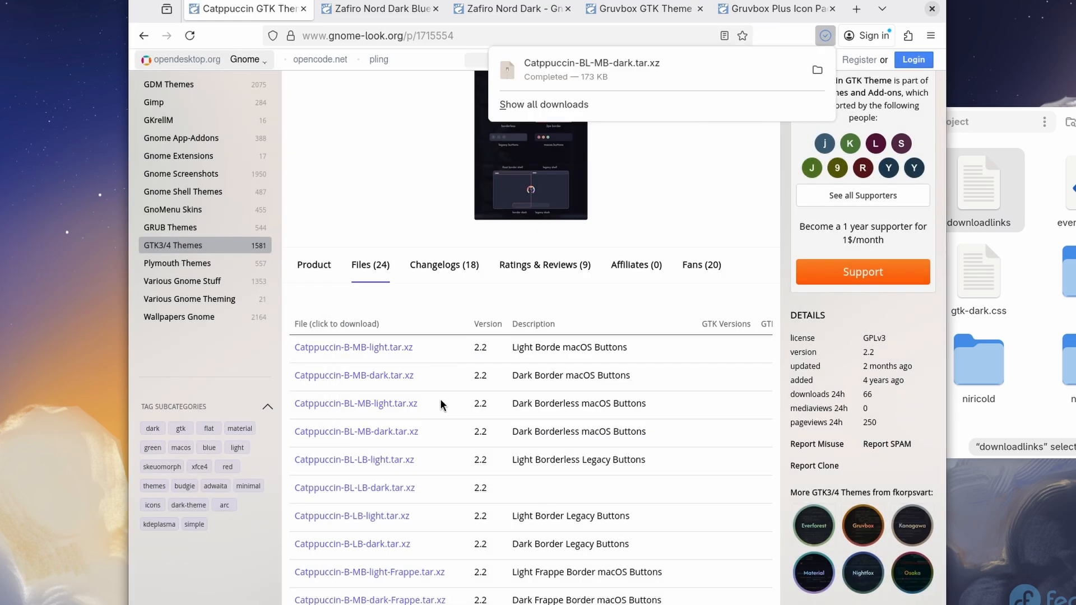
pyautogui.click(355, 403)
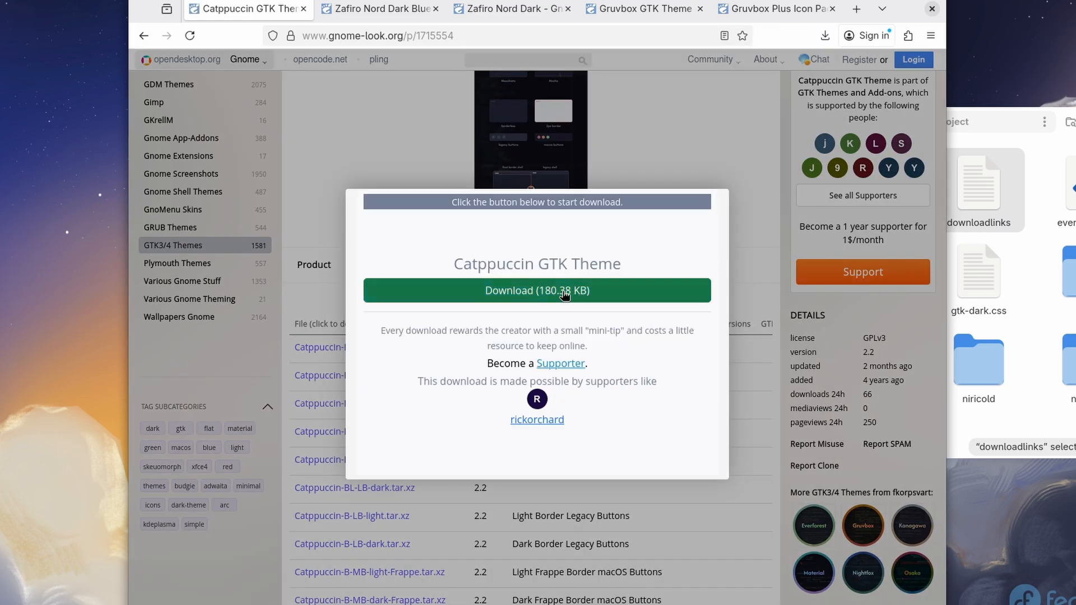
pyautogui.click(537, 290)
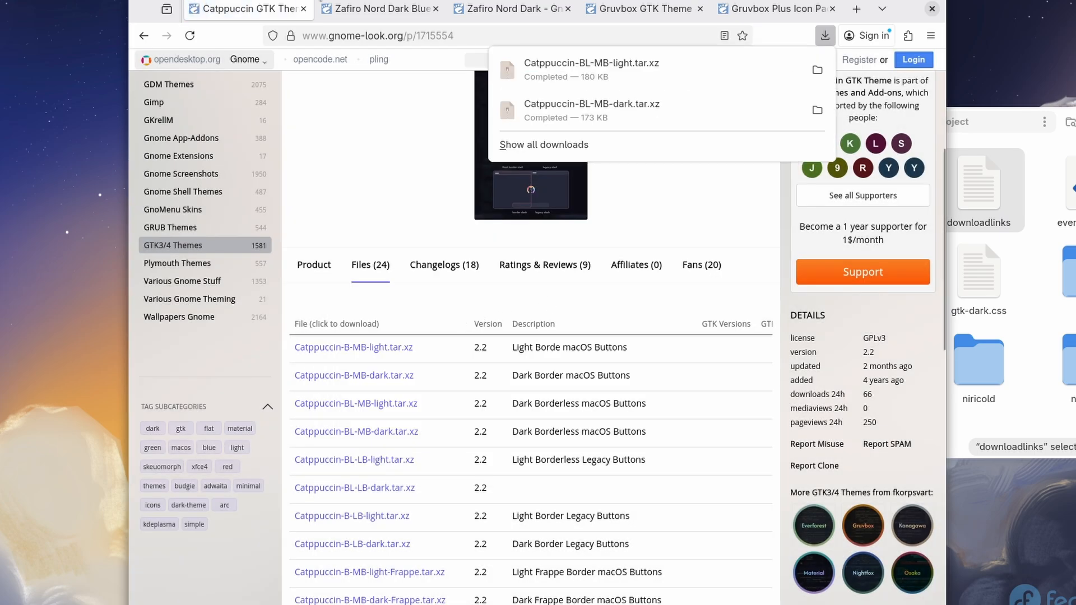
pyautogui.click(376, 8)
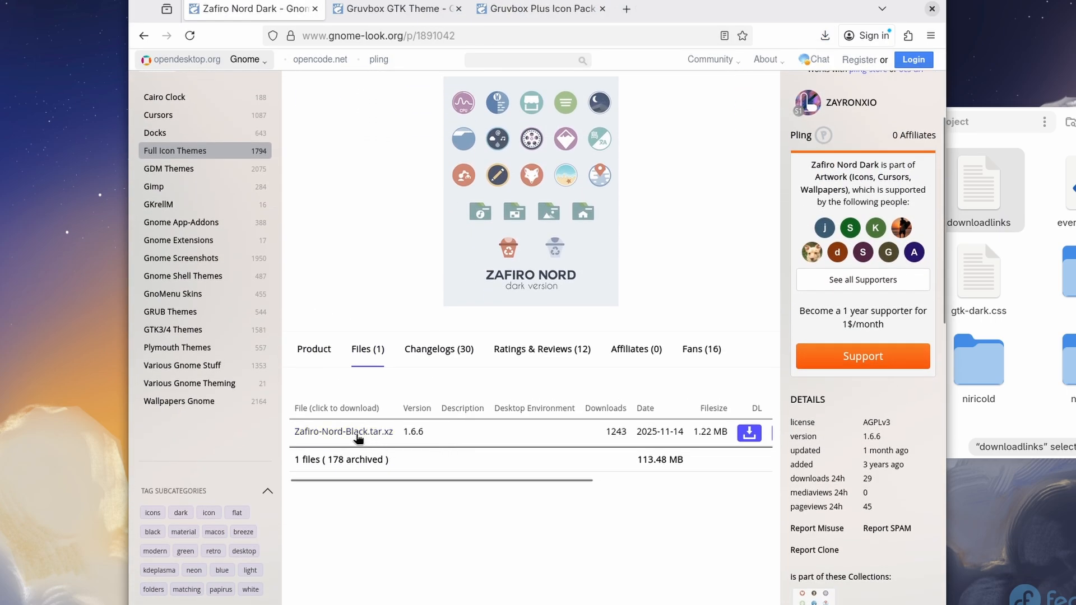
pyautogui.click(314, 9)
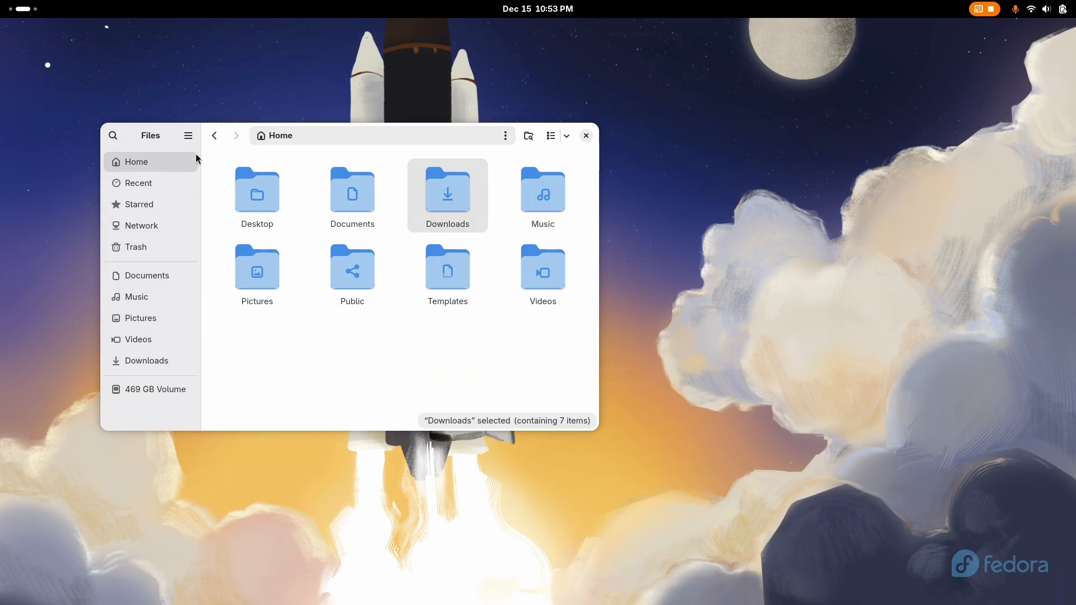
# Step: Add new hidden folders named .icons and .themes to the Home folder
pyautogui.doubleClick(447, 195)
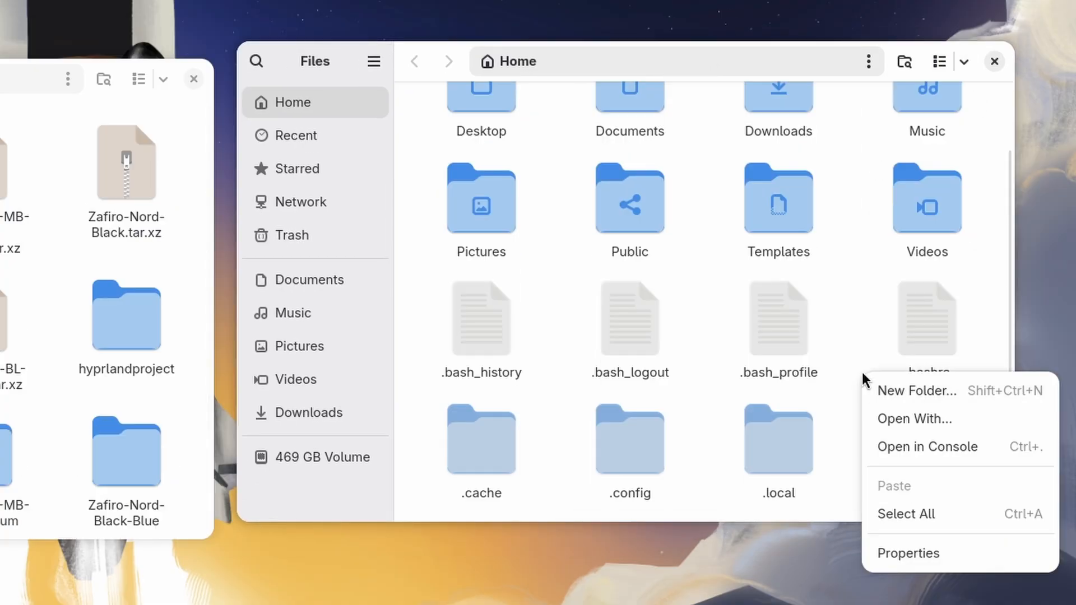
pyautogui.click(916, 391)
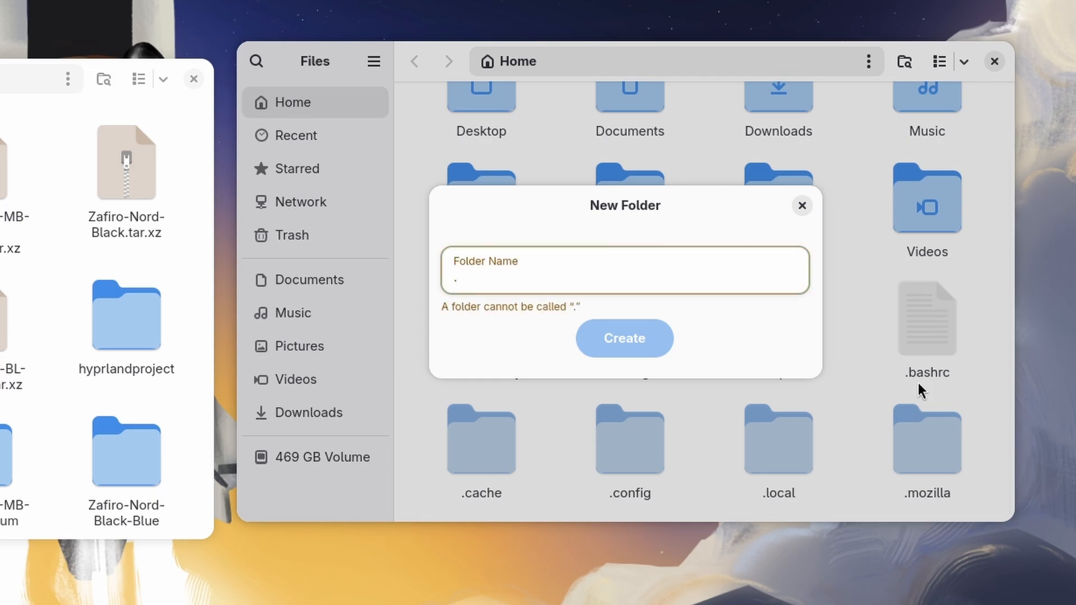
pyautogui.write('icons')
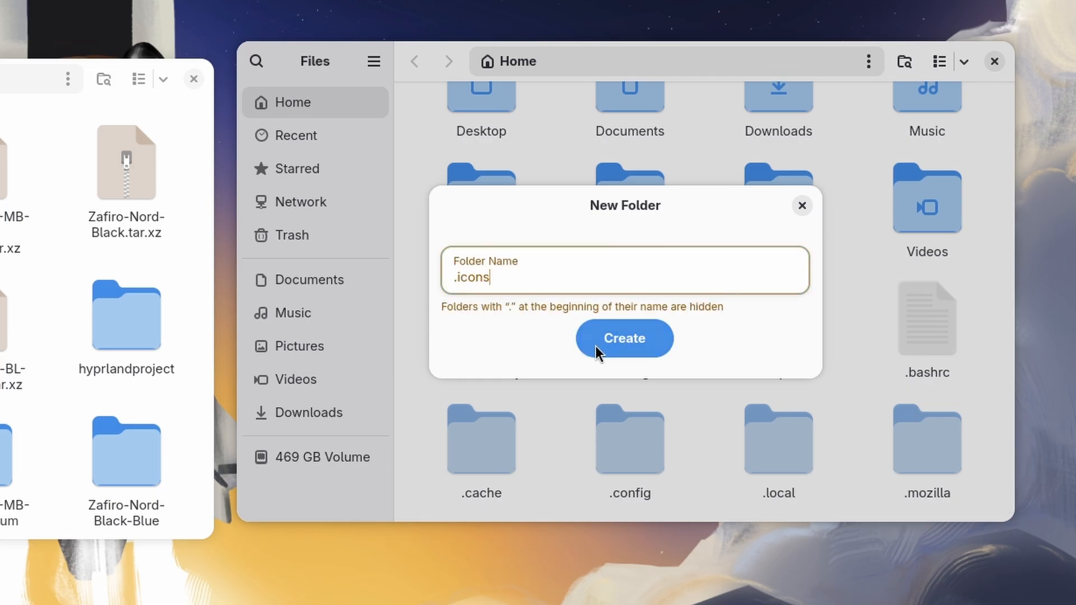
pyautogui.click(623, 337)
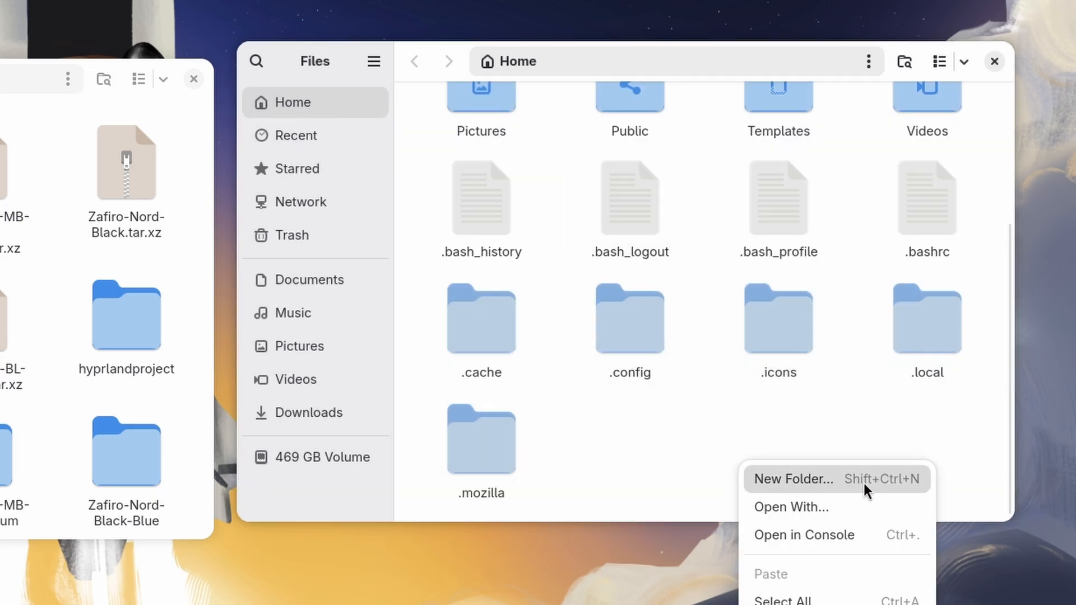
pyautogui.click(793, 478)
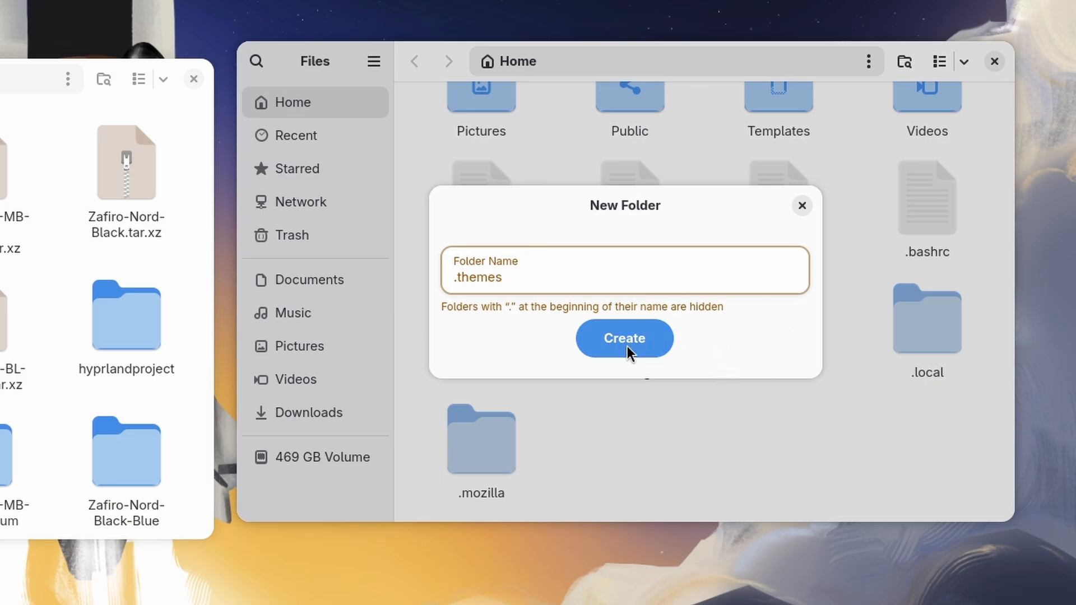
pyautogui.click(624, 337)
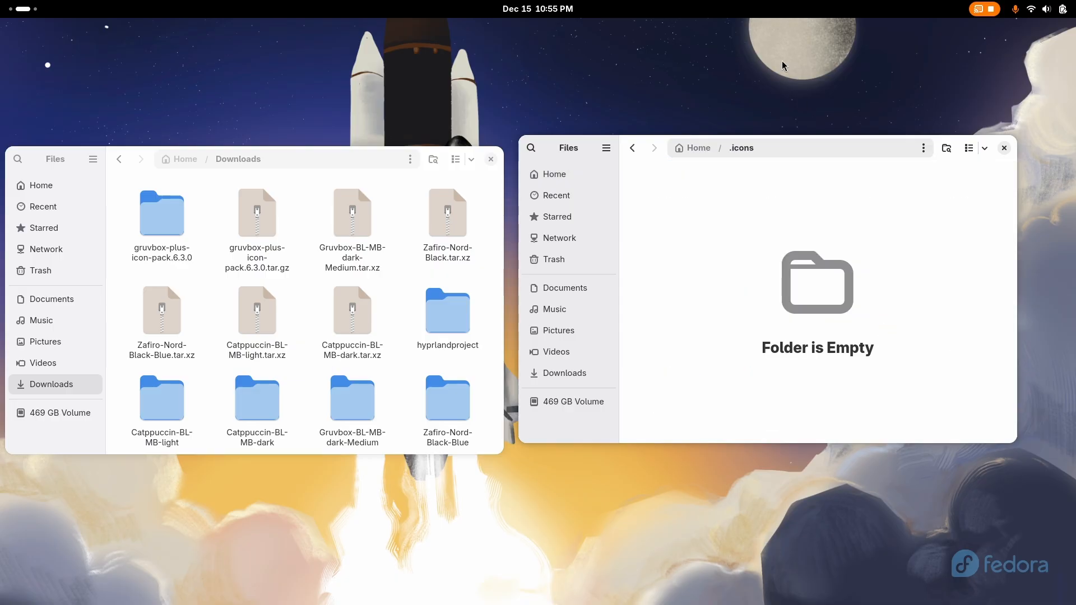
# Step: Move icon packs into ~/.icons and Catppuccin-BL-MB light and dark contents into ~/.themes
pyautogui.doubleClick(161, 214)
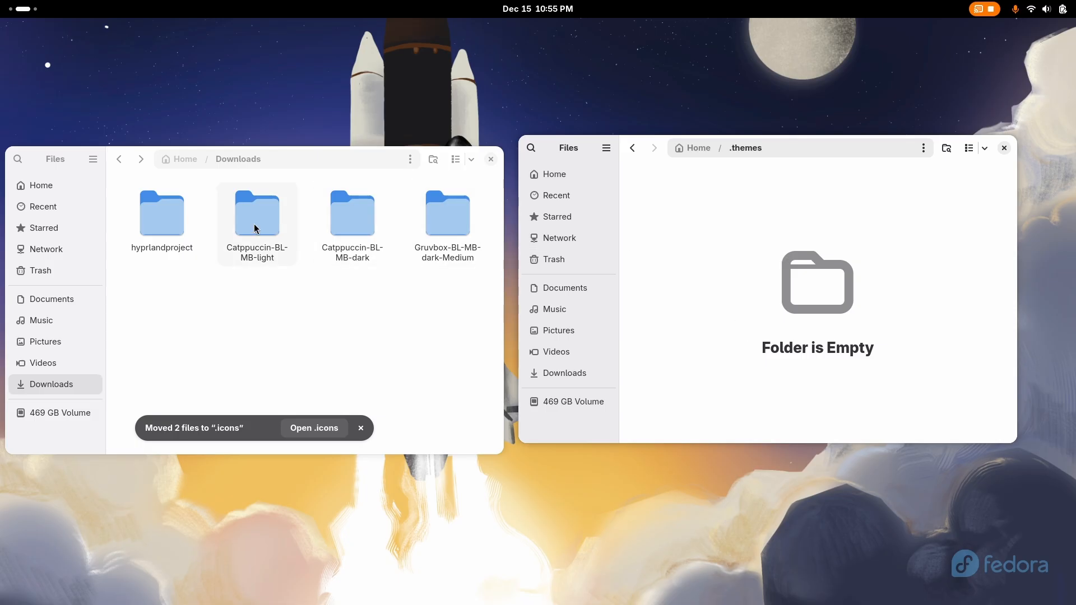
pyautogui.doubleClick(257, 211)
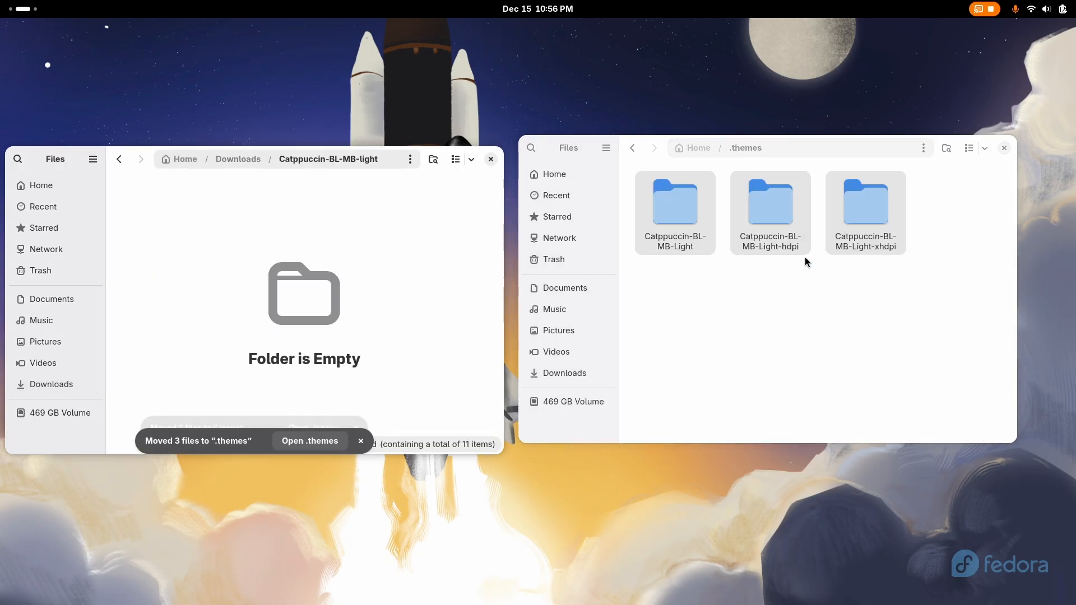
pyautogui.click(119, 158)
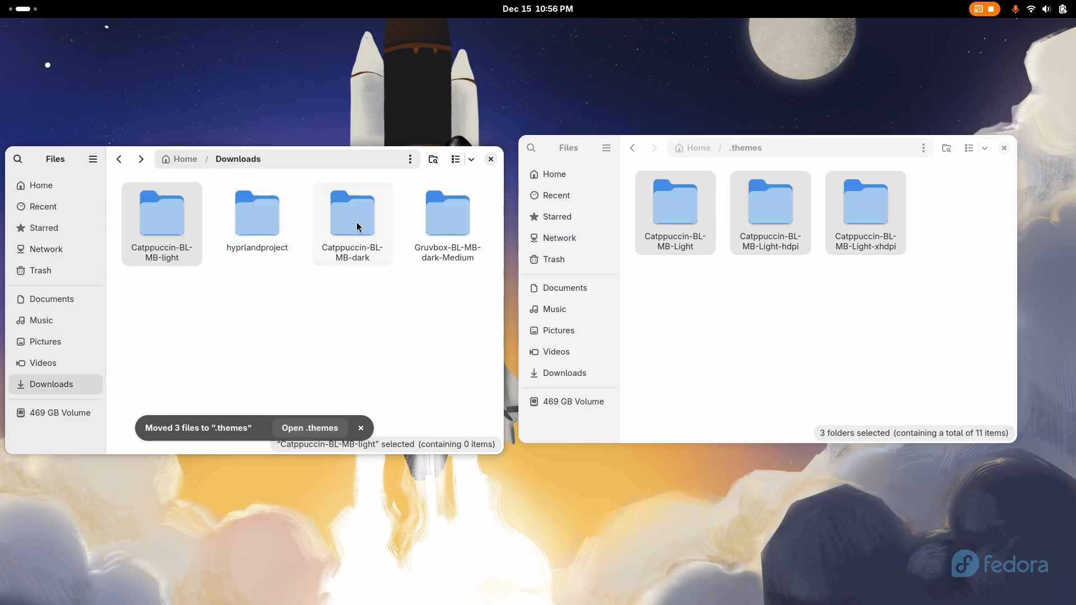
pyautogui.doubleClick(352, 213)
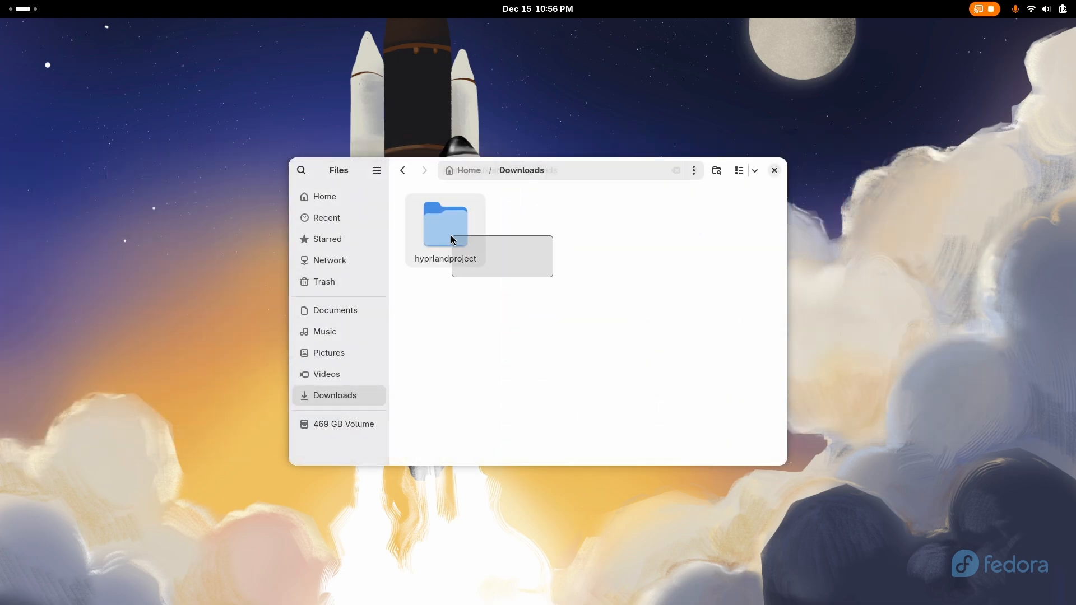
pyautogui.doubleClick(444, 224)
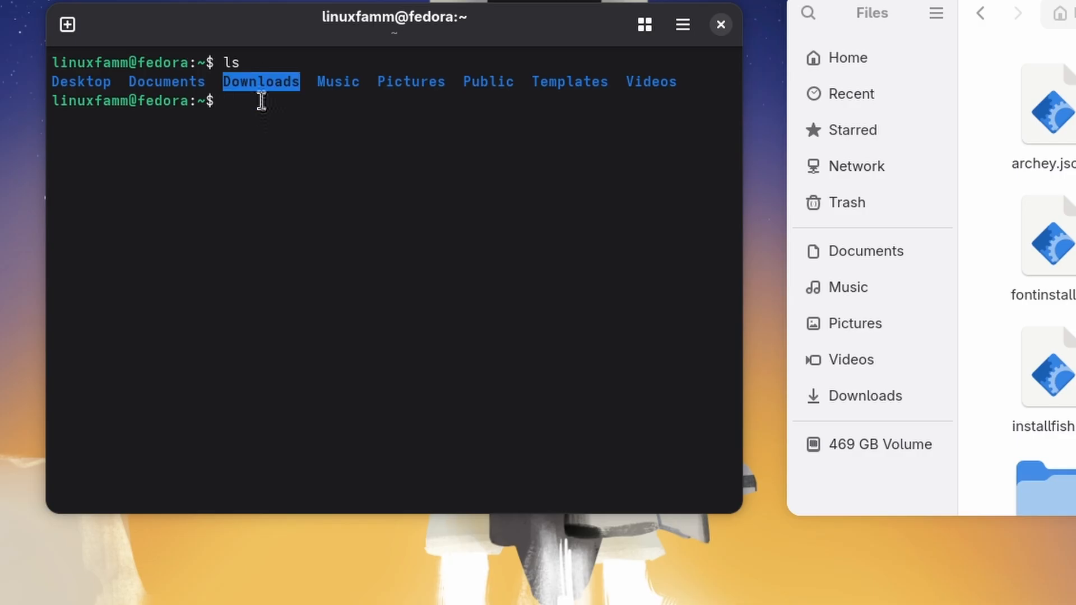
# Step: In Downloads, make everything.sh executable with chmod +x
pyautogui.write('cd Downl')
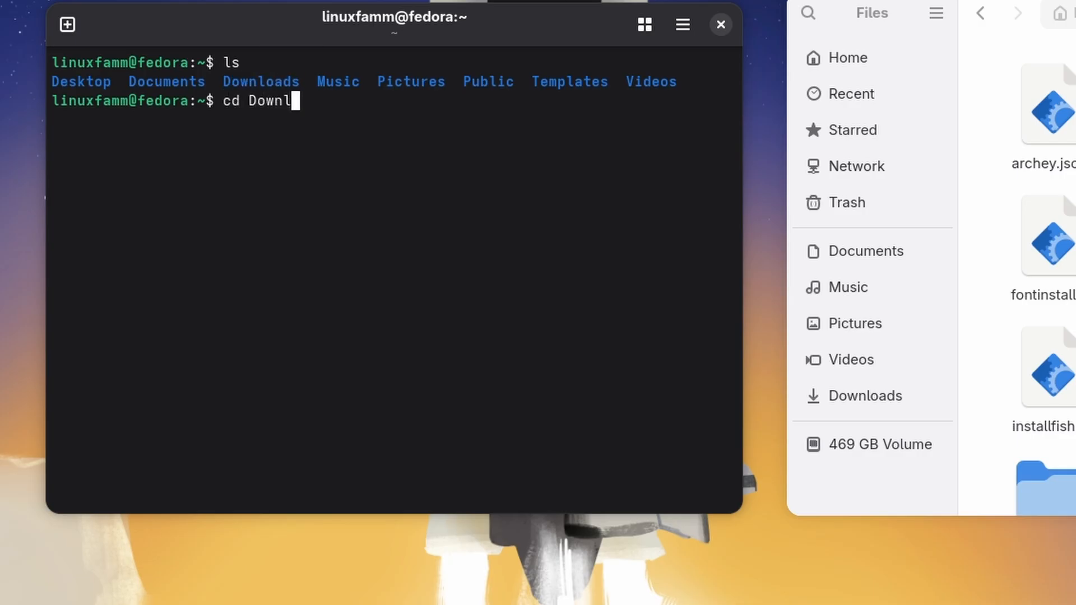
pyautogui.press('Return')
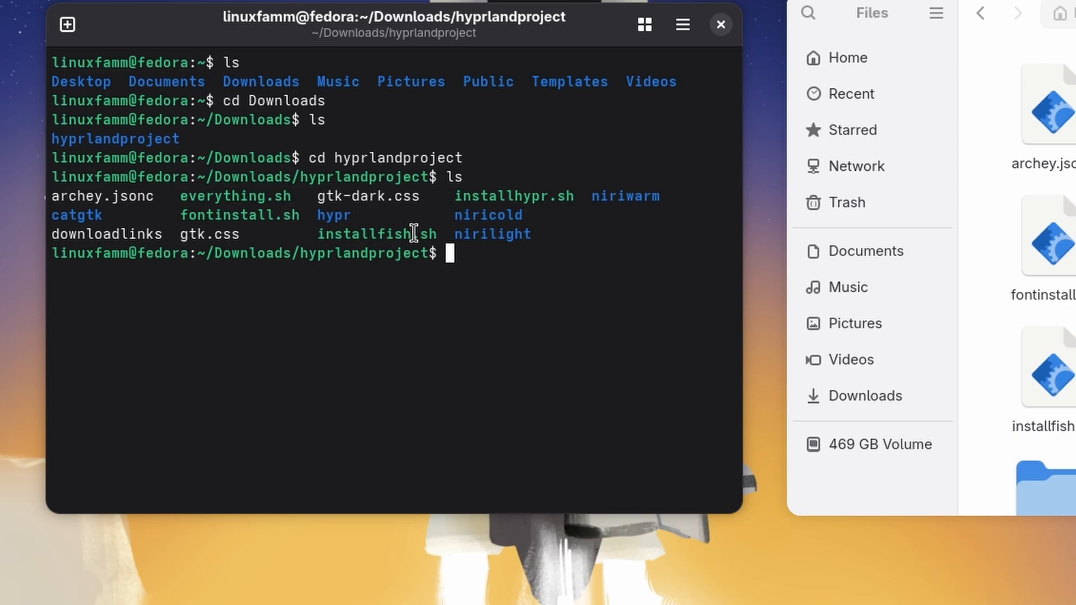
pyautogui.write('chmod')
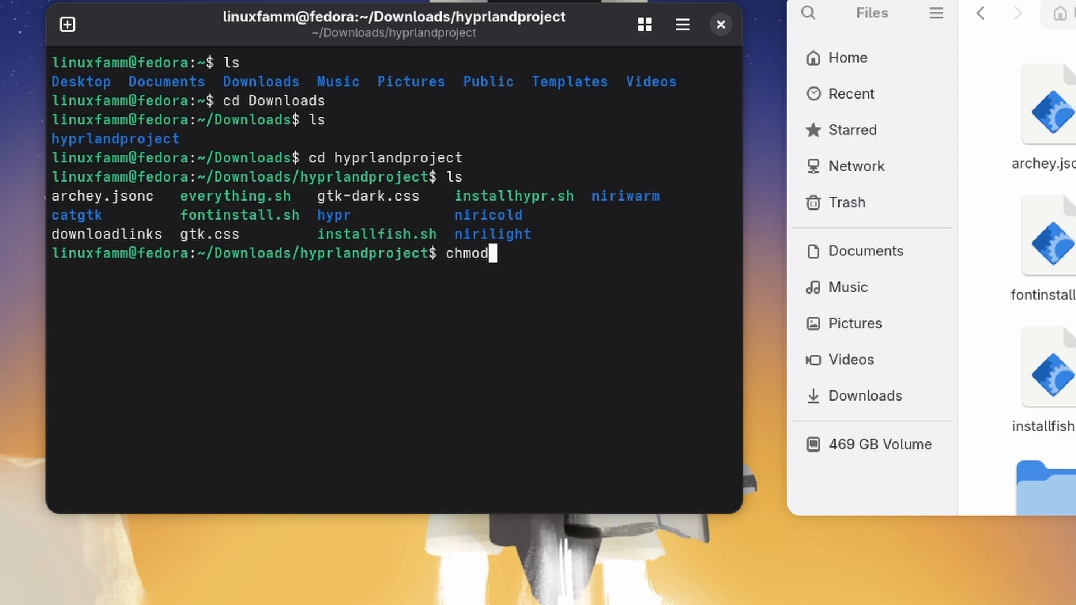
pyautogui.write('+x')
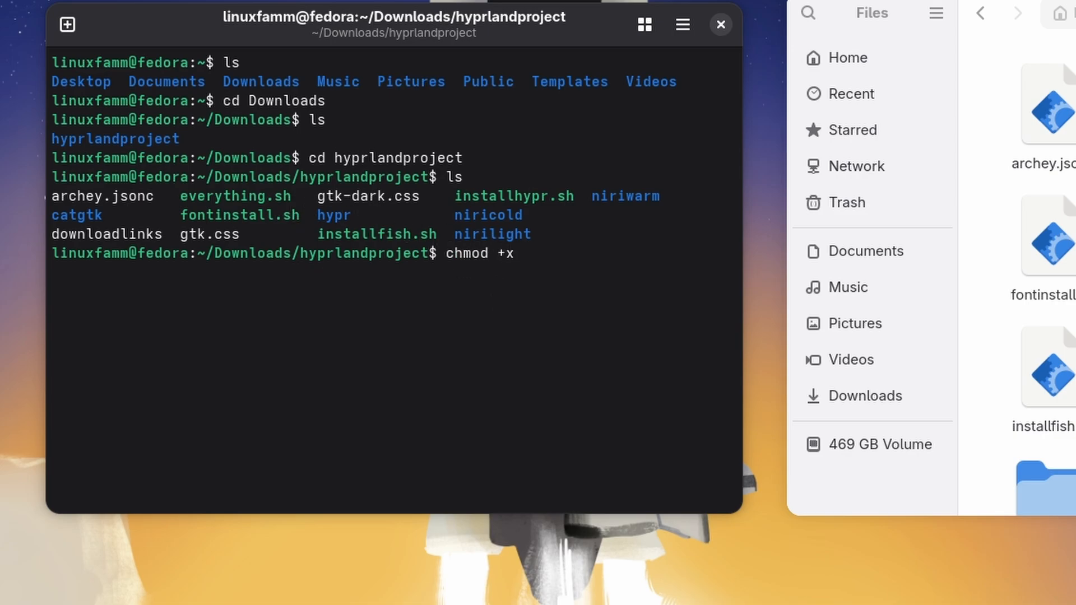
pyautogui.doubleClick(234, 196)
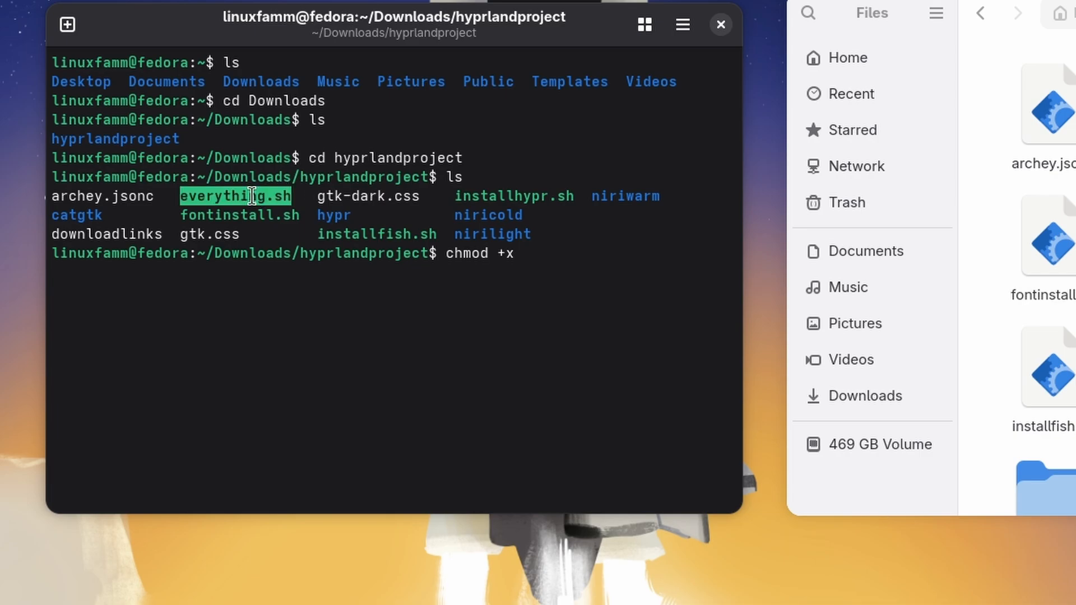
pyautogui.press('Return')
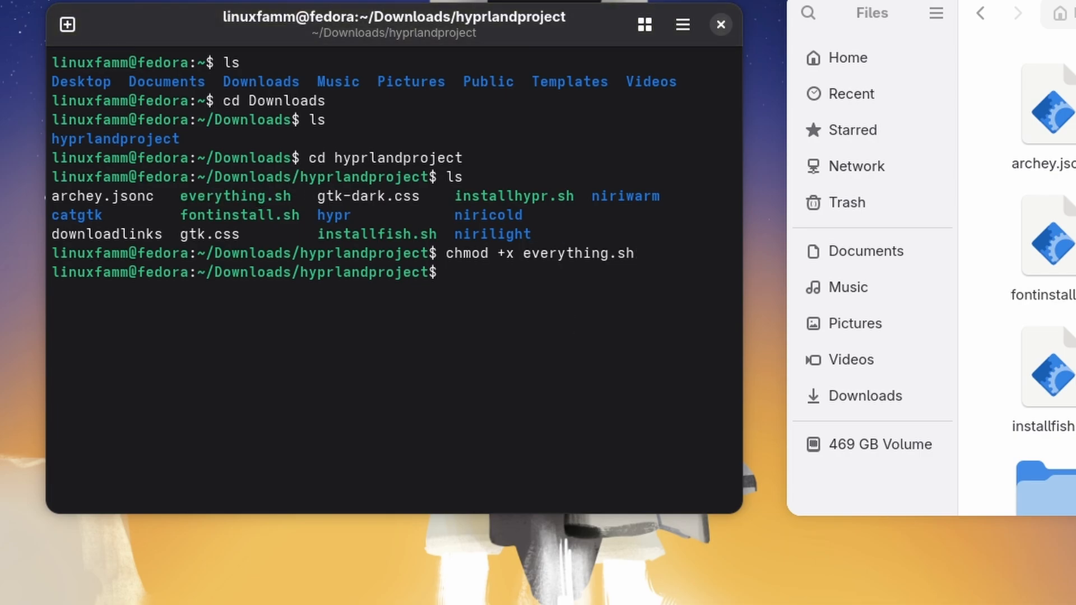
# Step: Run ./everything.sh and enter the administrator password
pyautogui.write('./every')
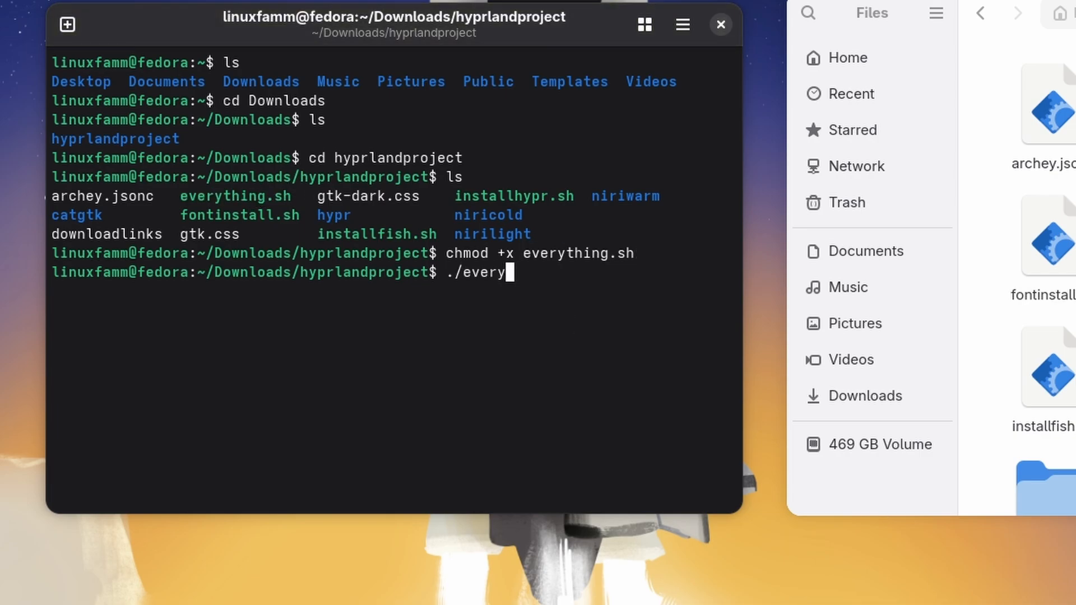
pyautogui.press('Return')
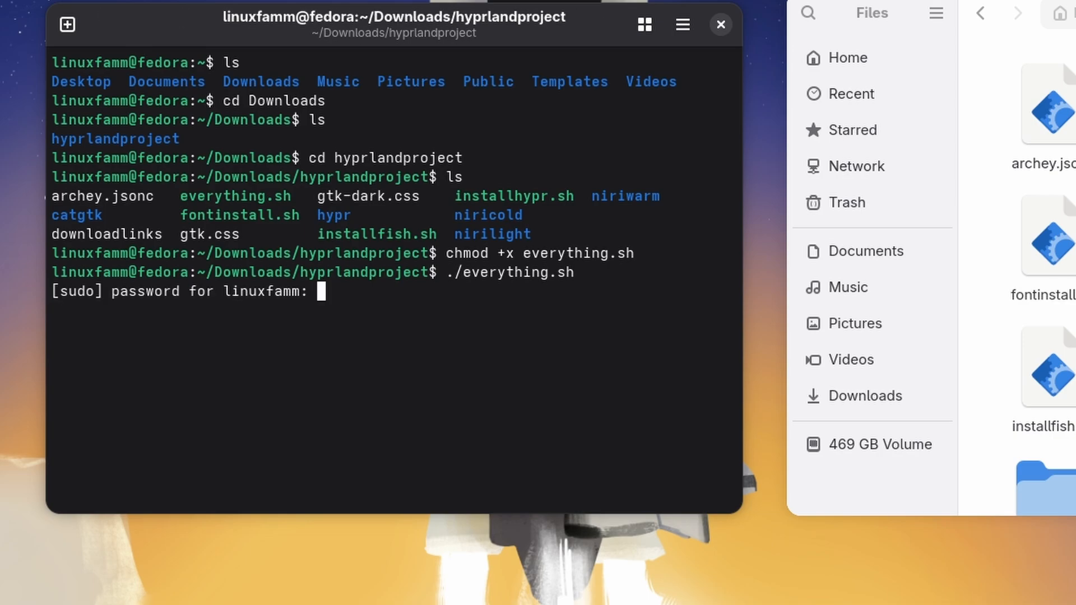
pyautogui.press('Return')
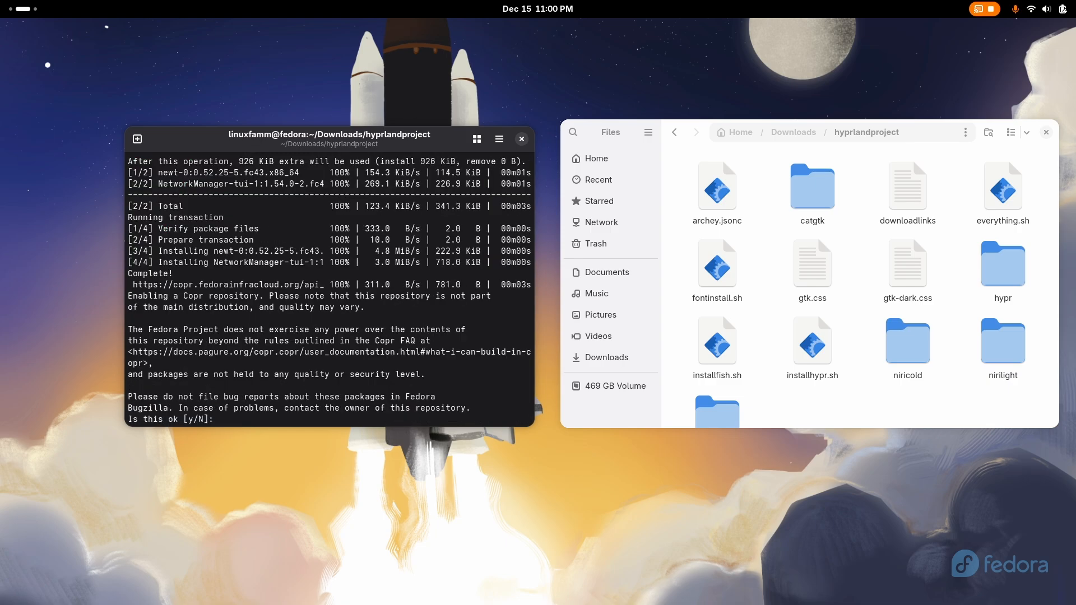
pyautogui.moveTo(357, 442)
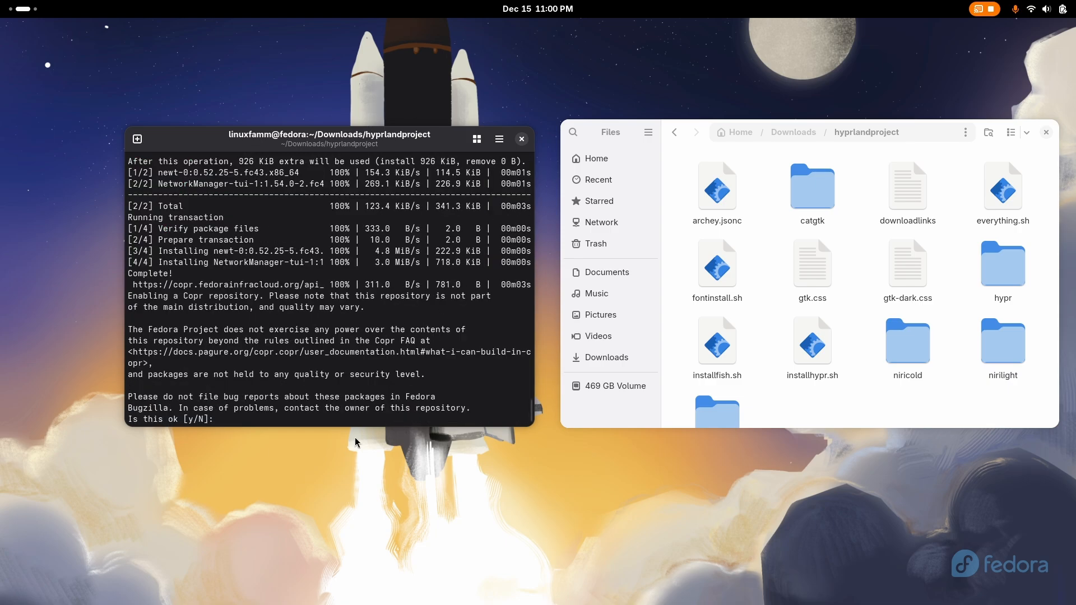
# Step: Answer y to the Copr repository prompt, then stop the failing notification daemon with Ctrl+C
pyautogui.write('y')
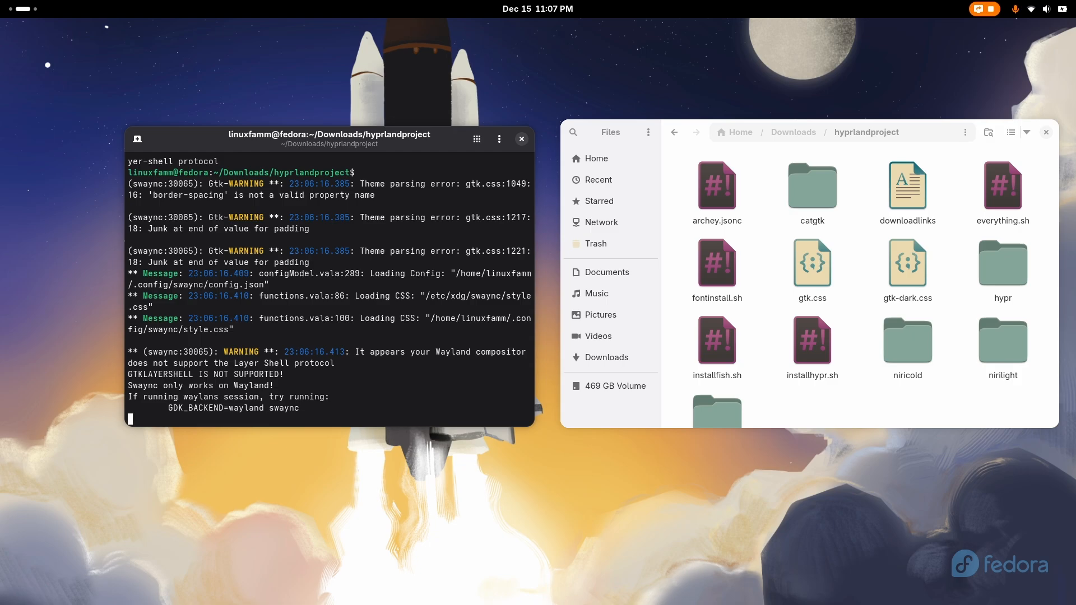
pyautogui.press('ctrl+c')
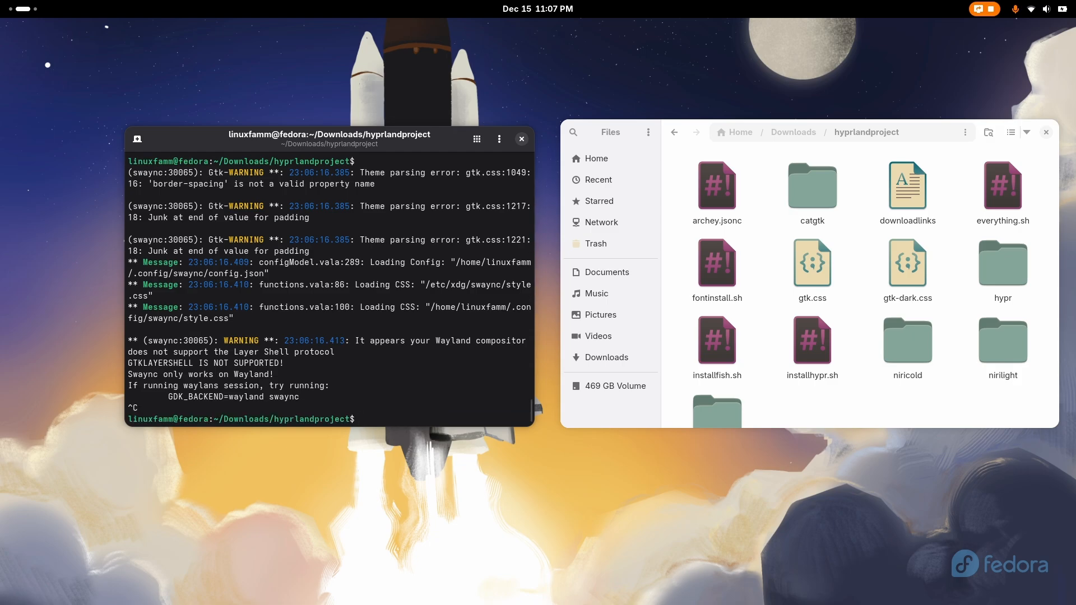
pyautogui.click(1044, 9)
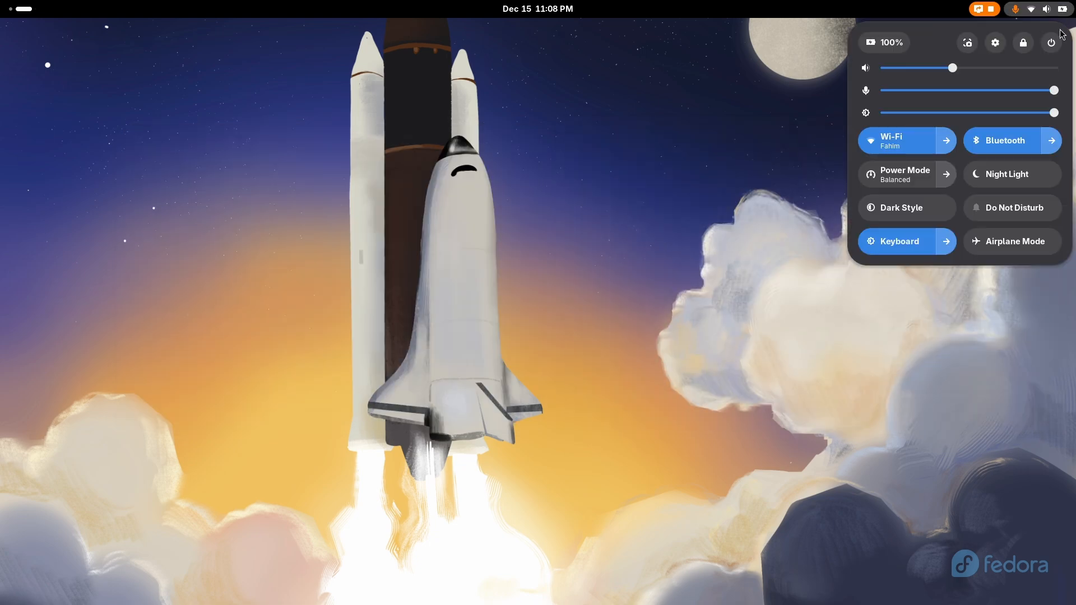
# Step: Choose Log Out from the GNOME quick settings power menu
pyautogui.click(1051, 43)
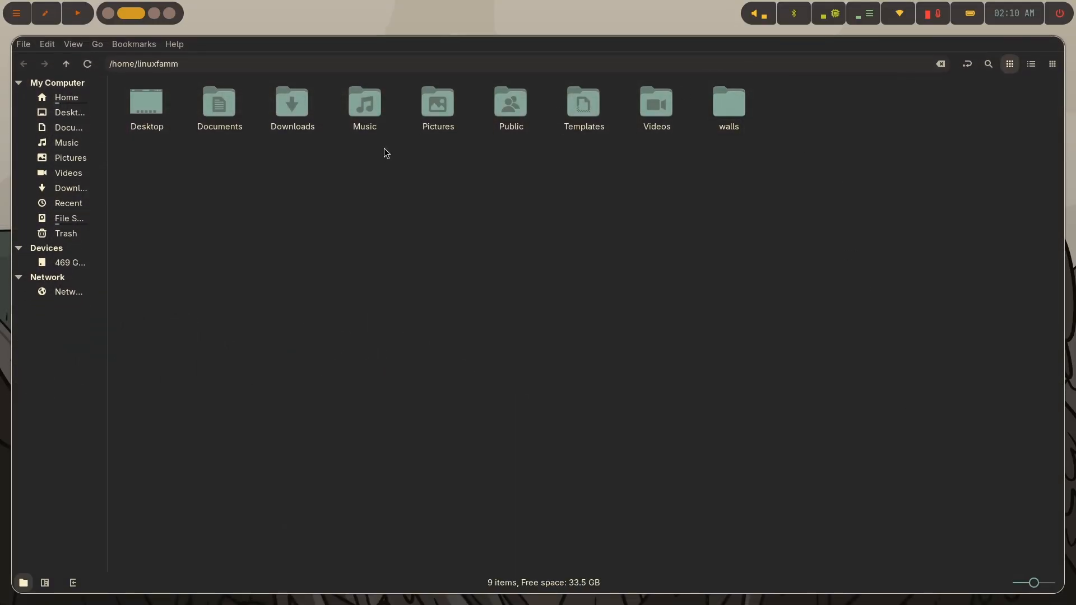
pyautogui.click(73, 44)
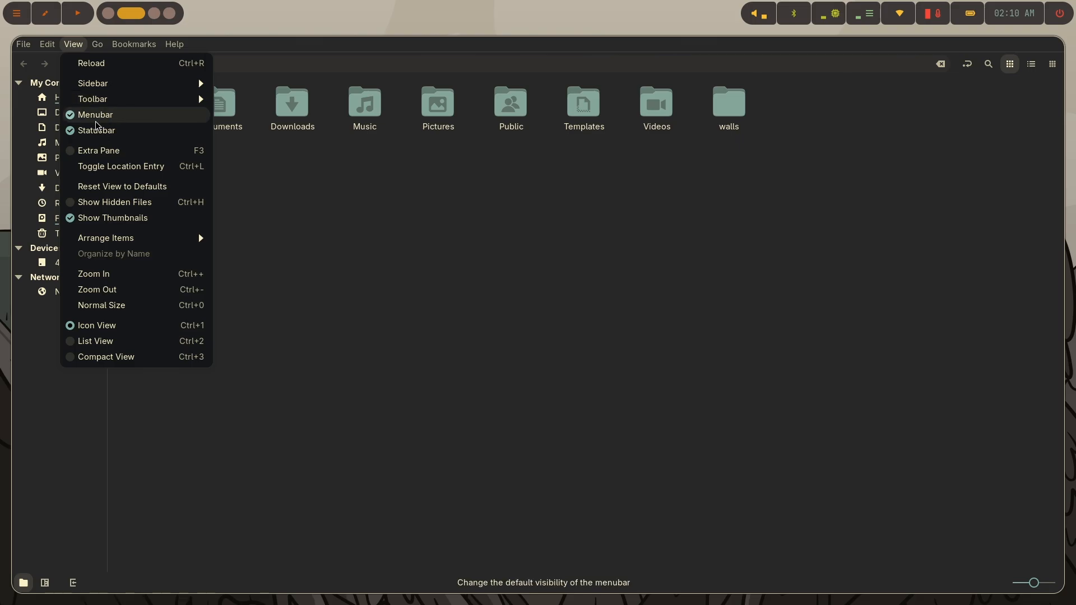
pyautogui.click(97, 114)
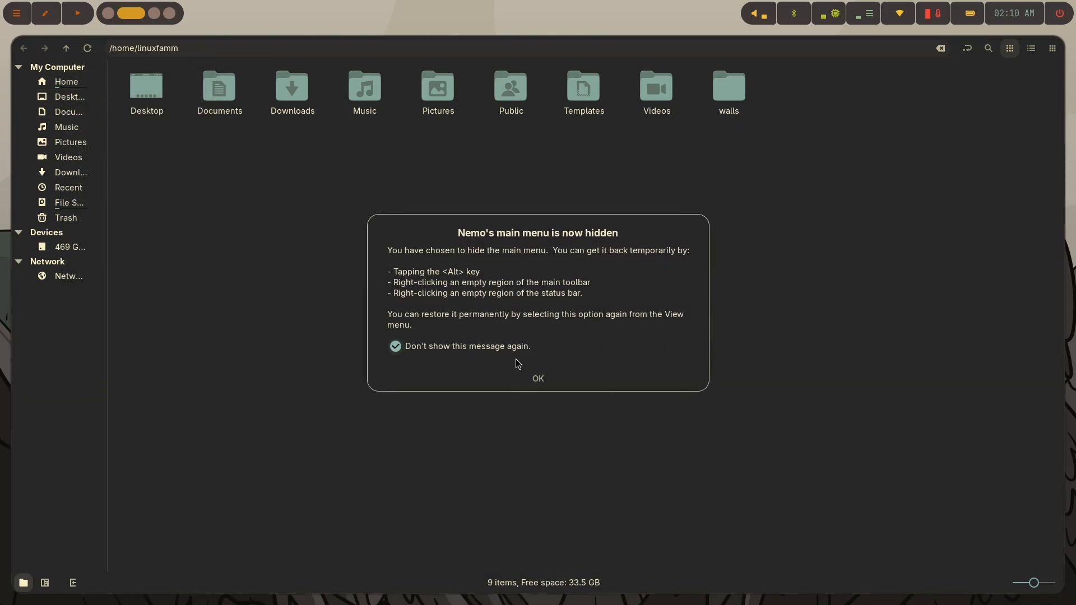
pyautogui.click(538, 379)
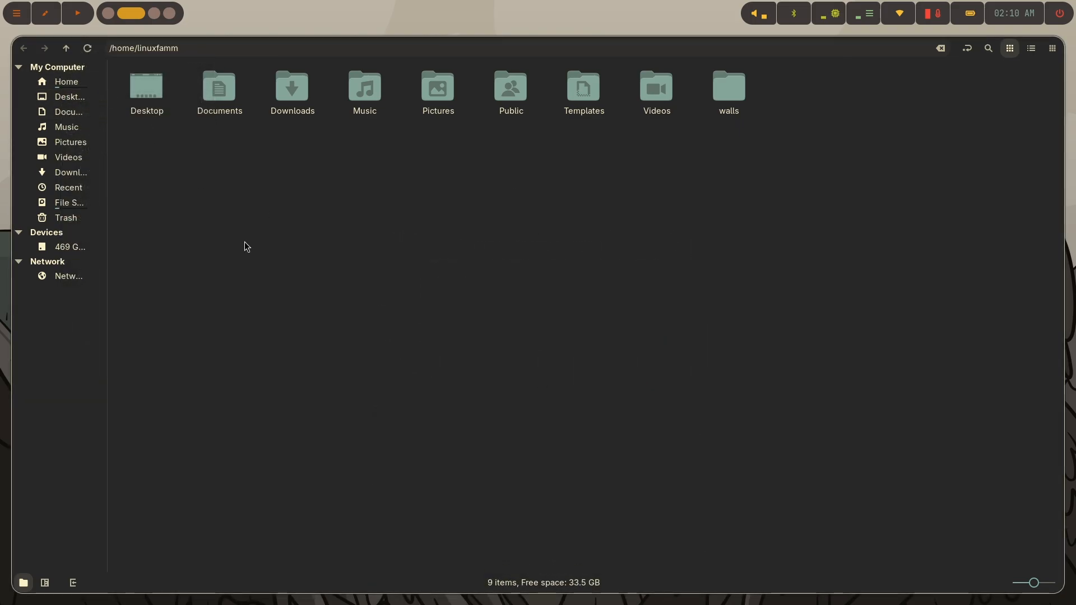
pyautogui.click(73, 44)
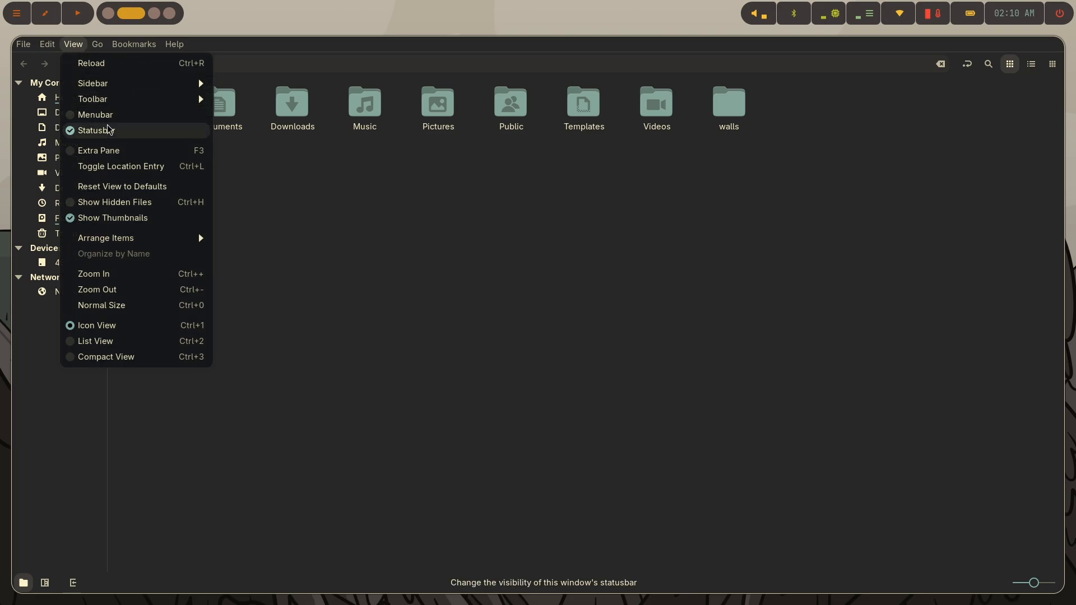
pyautogui.click(96, 130)
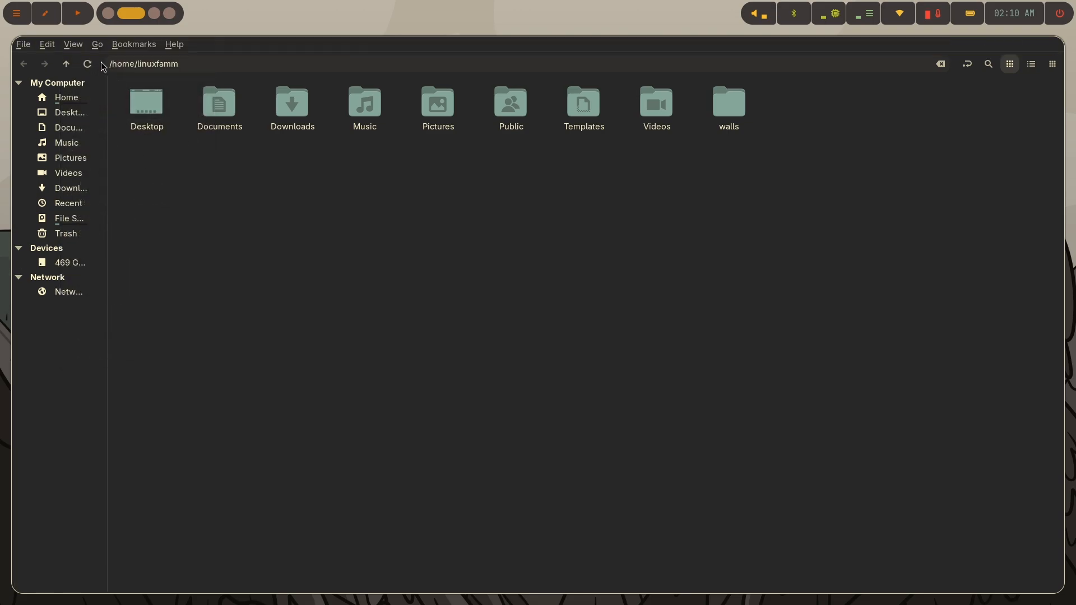
pyautogui.click(72, 44)
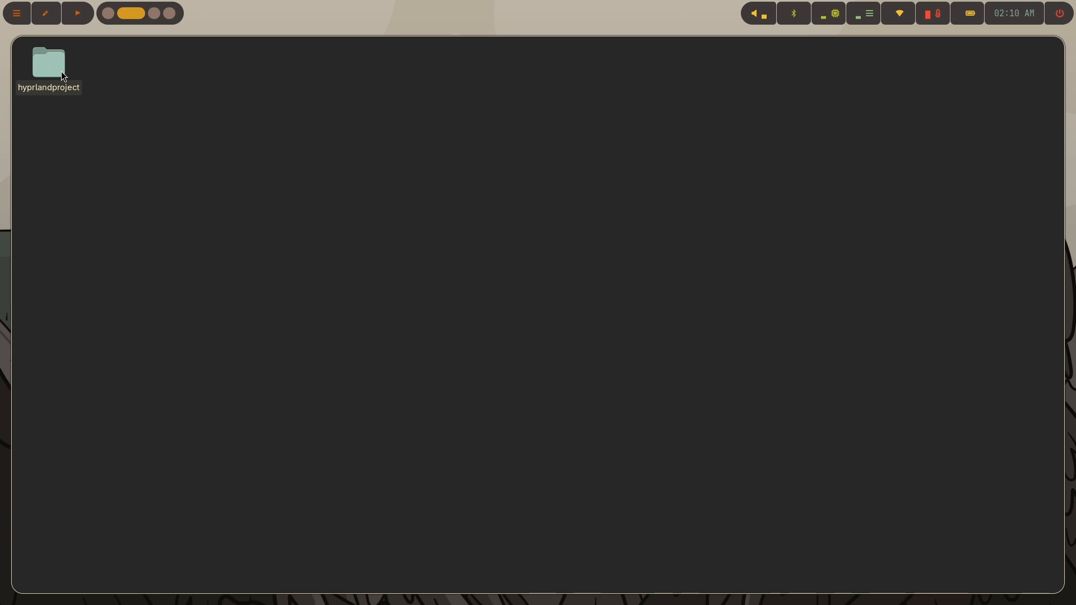
# Step: Open the hyprlandproject folder and bring up Alacritty beside the file manager
pyautogui.doubleClick(47, 62)
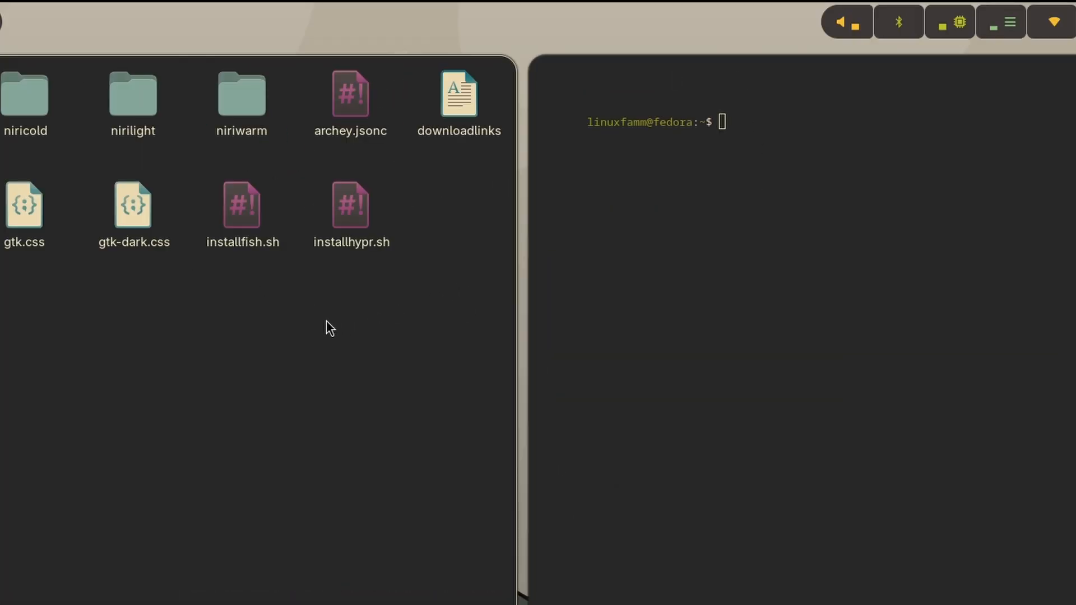
pyautogui.click(241, 205)
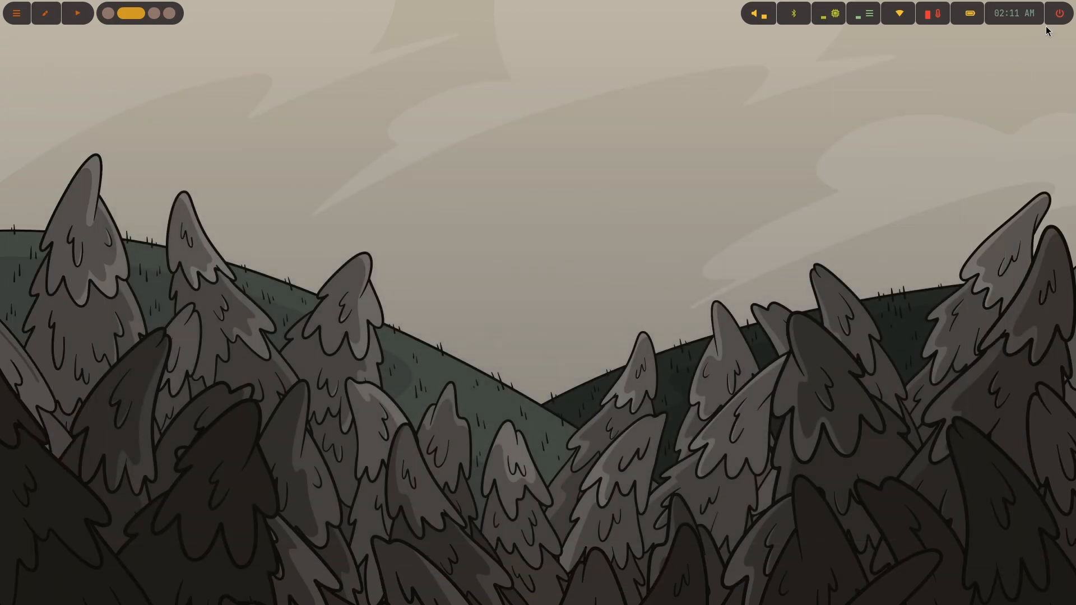
# Step: Restart the computer from the red power icon's options in the top bar
pyautogui.click(1058, 13)
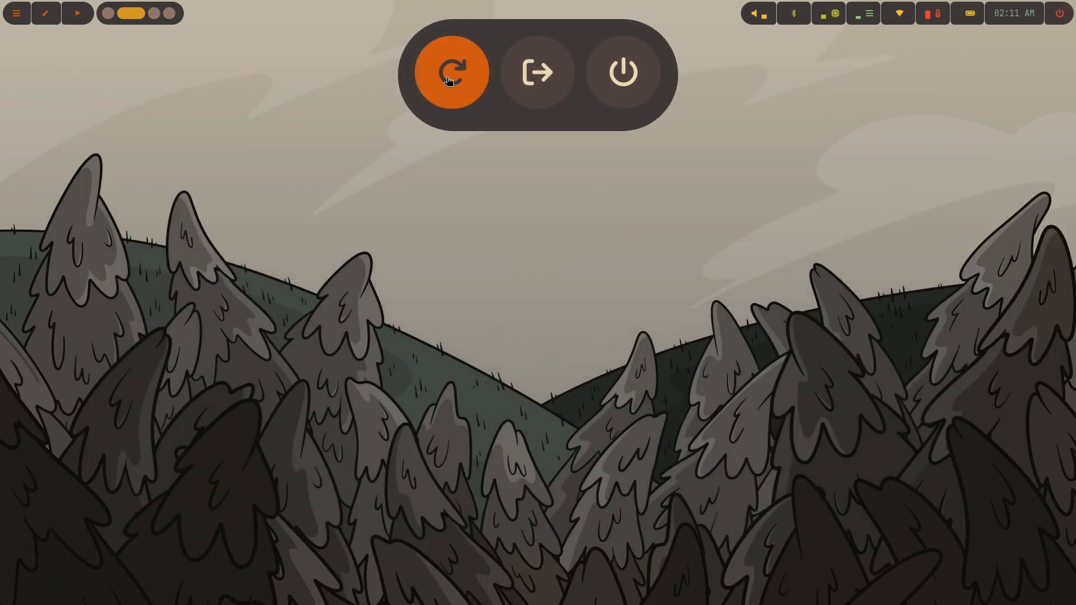
pyautogui.click(450, 72)
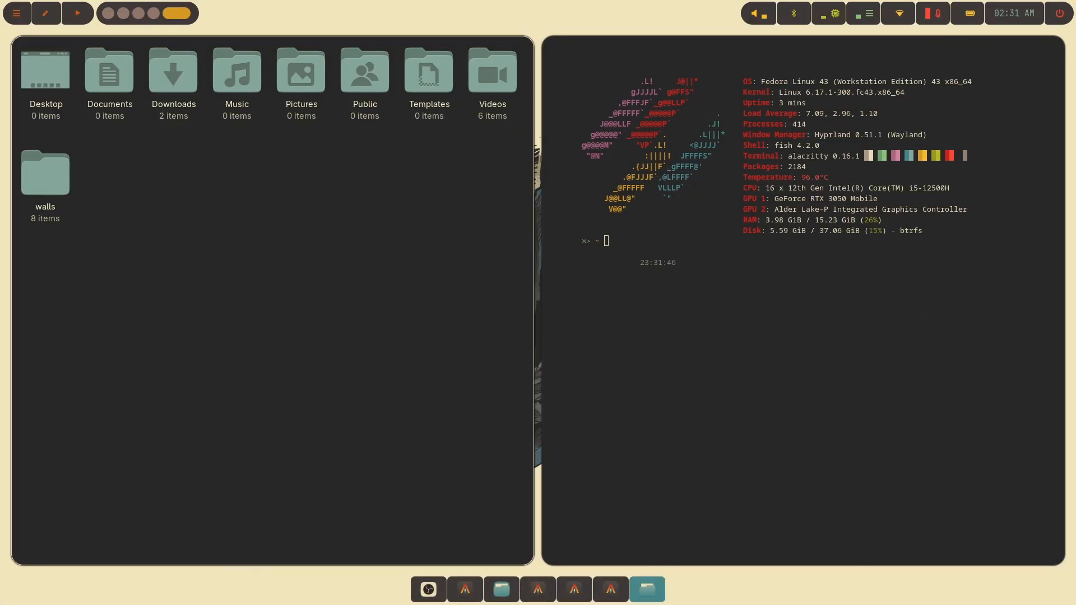
pyautogui.moveTo(351, 483)
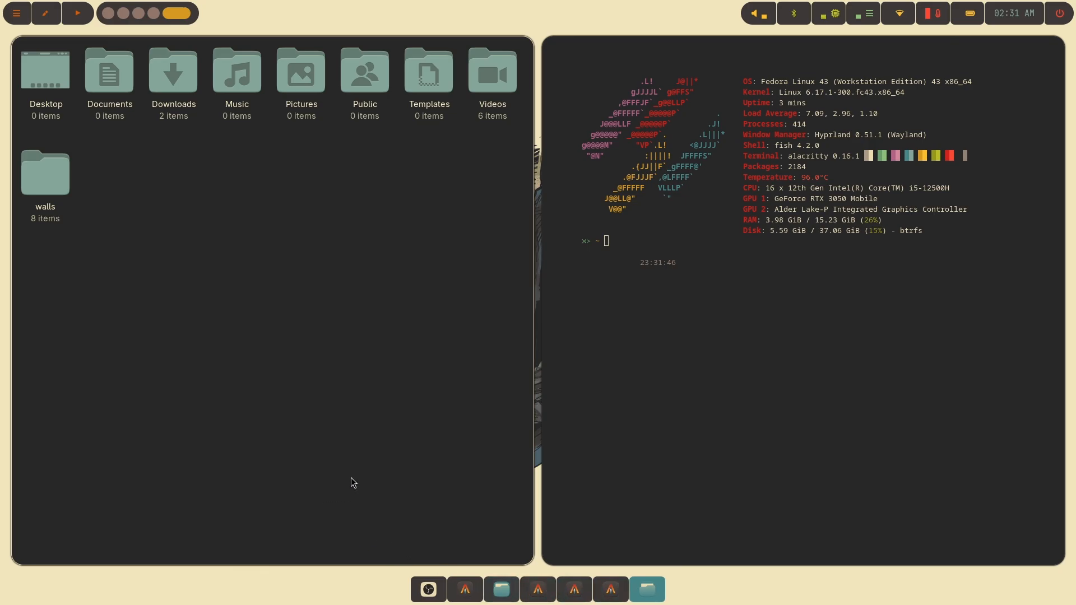